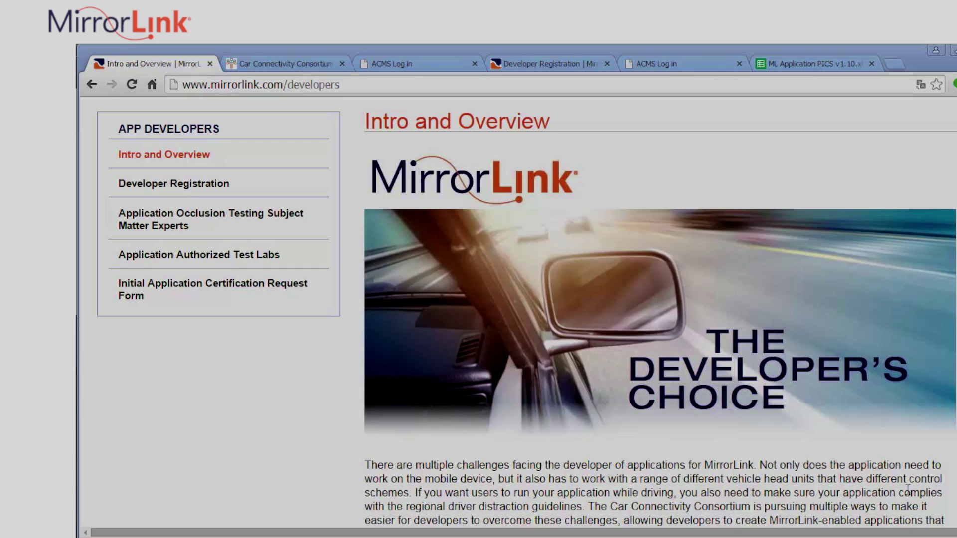
Step: Browse the Causeway Developers Workgroup documents, then bring up the ACMS login page
click(282, 64)
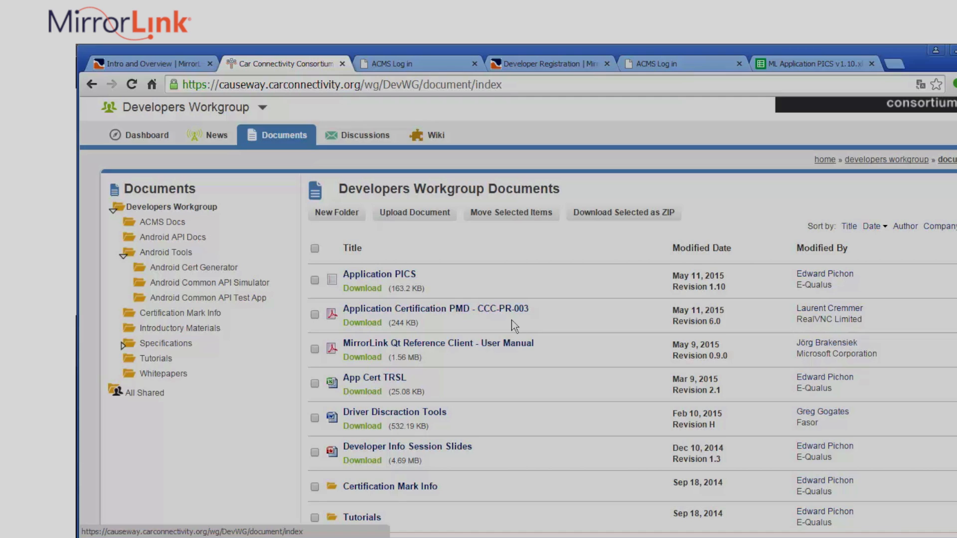
click(402, 64)
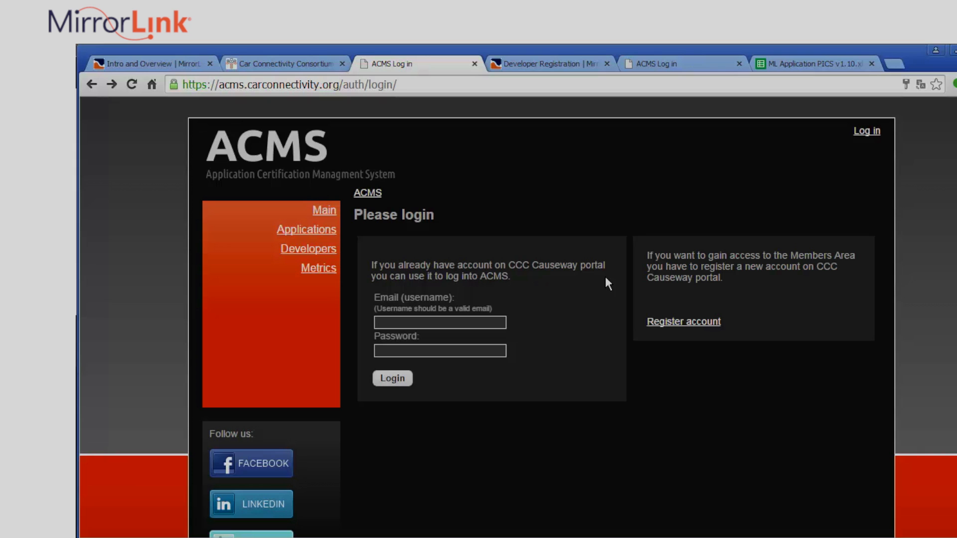
Step: Check developer registration, log in to ACMS and view the Developer ID profile details
click(545, 64)
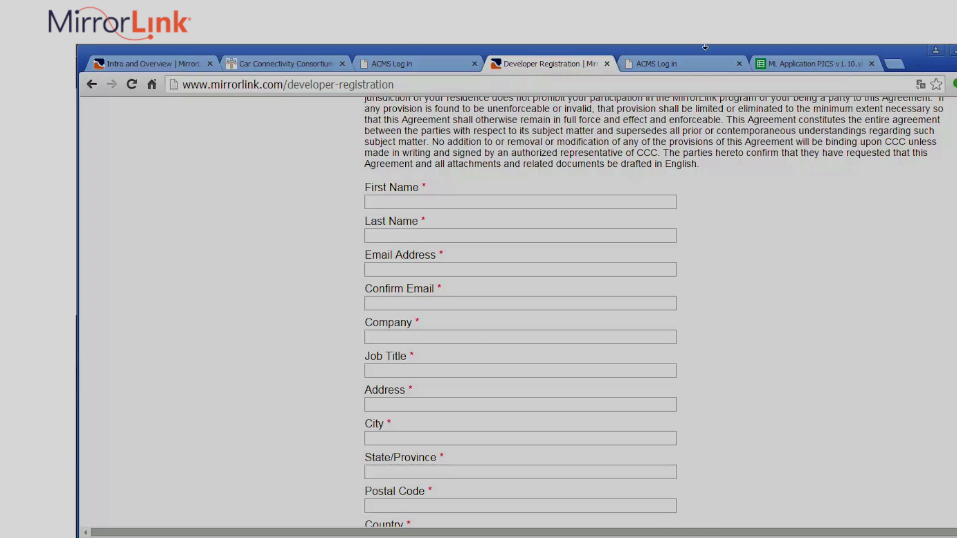
click(671, 64)
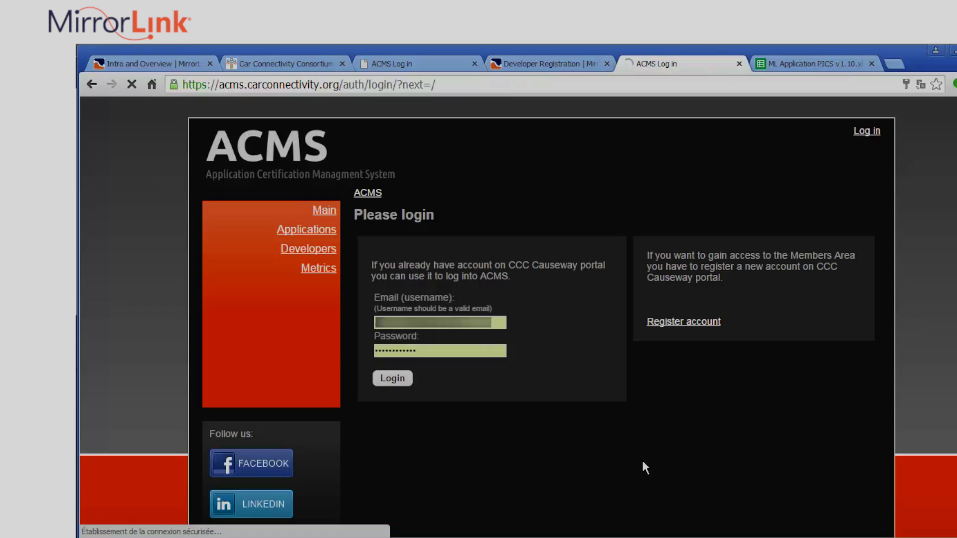
click(392, 379)
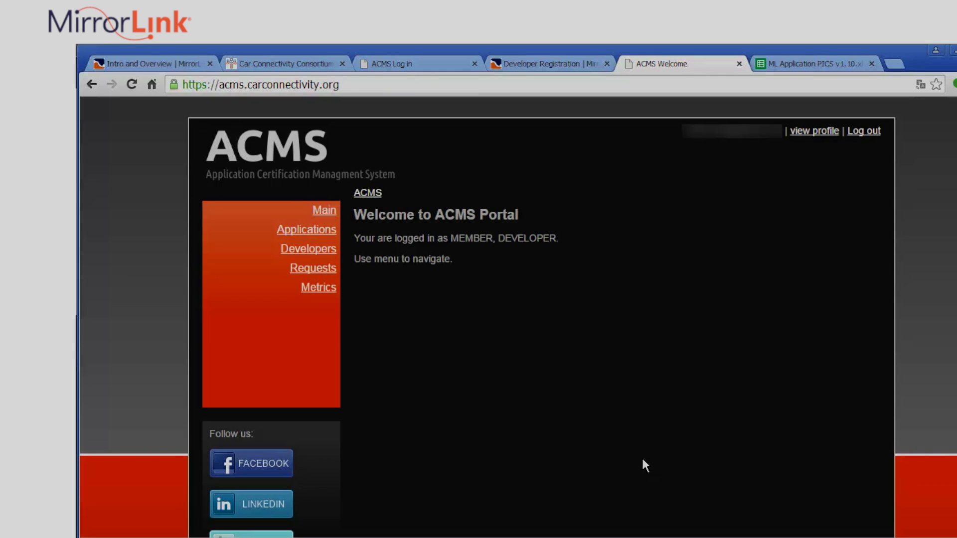
click(813, 131)
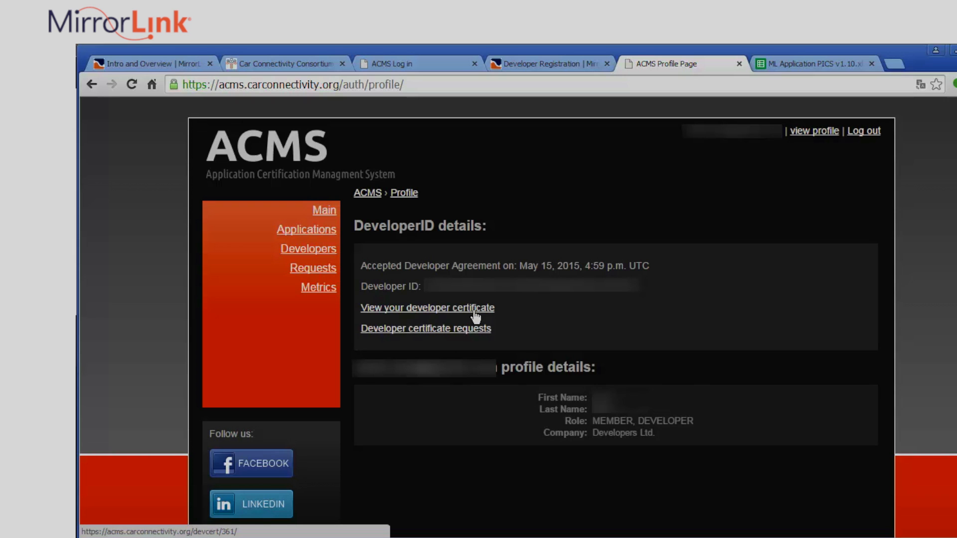
Step: View the developer certificate and start a change request listing the current device ID
click(427, 308)
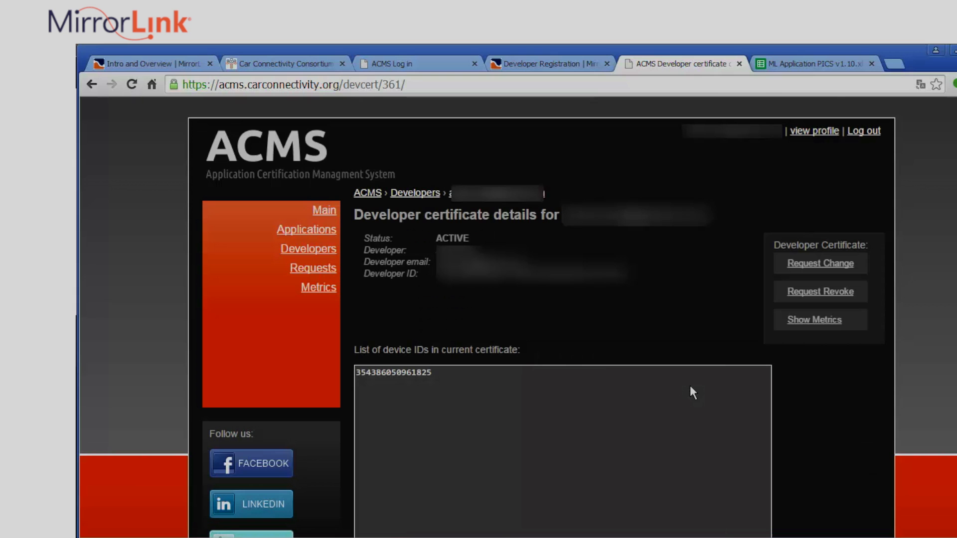
mouse_move(820, 263)
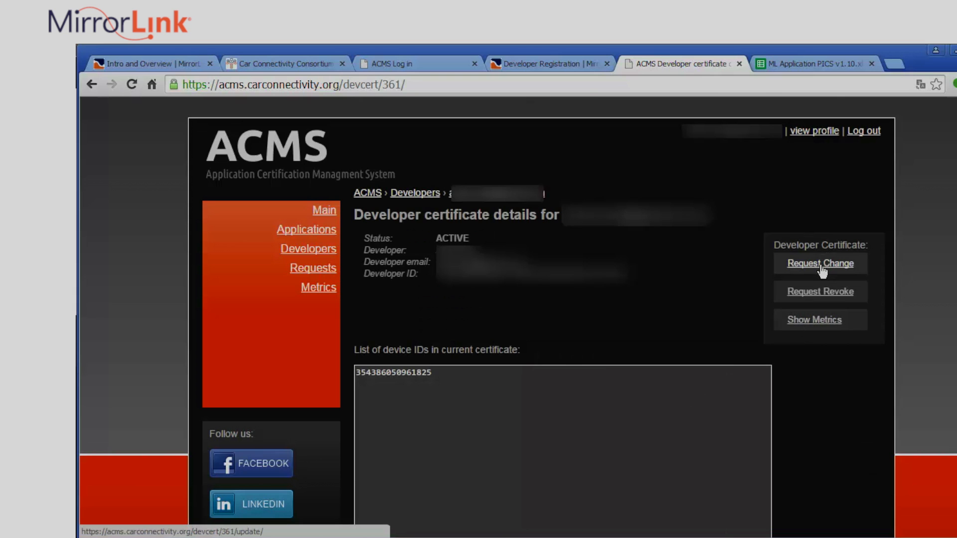
click(819, 263)
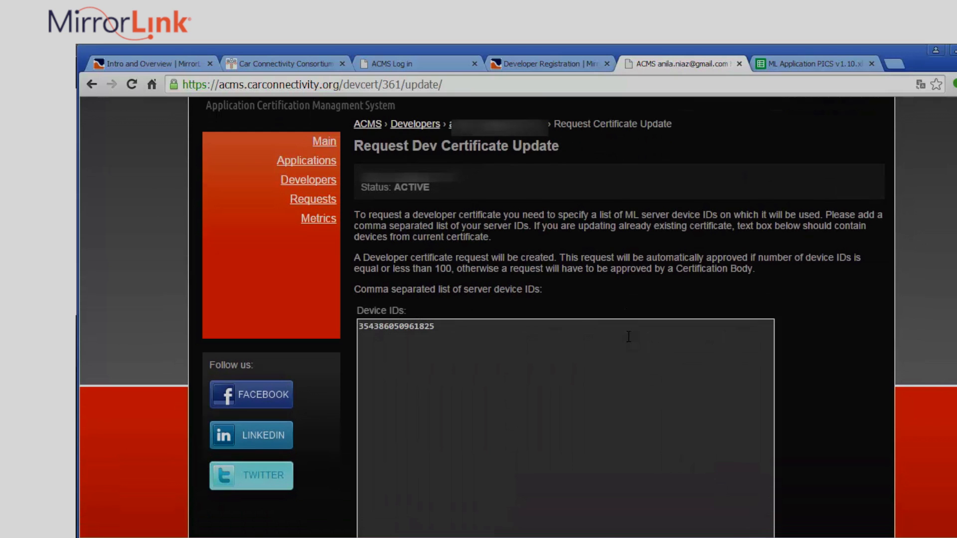
mouse_move(469, 330)
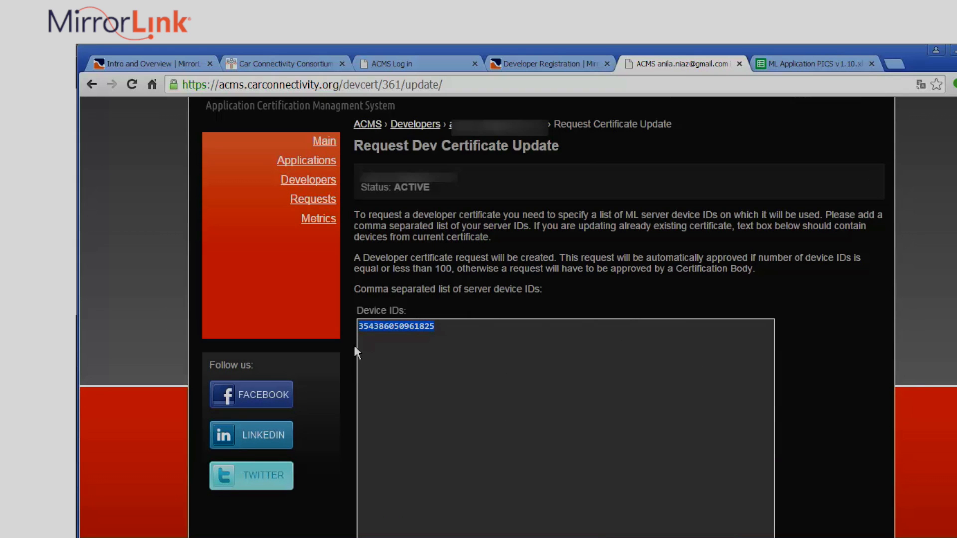
mouse_move(357, 366)
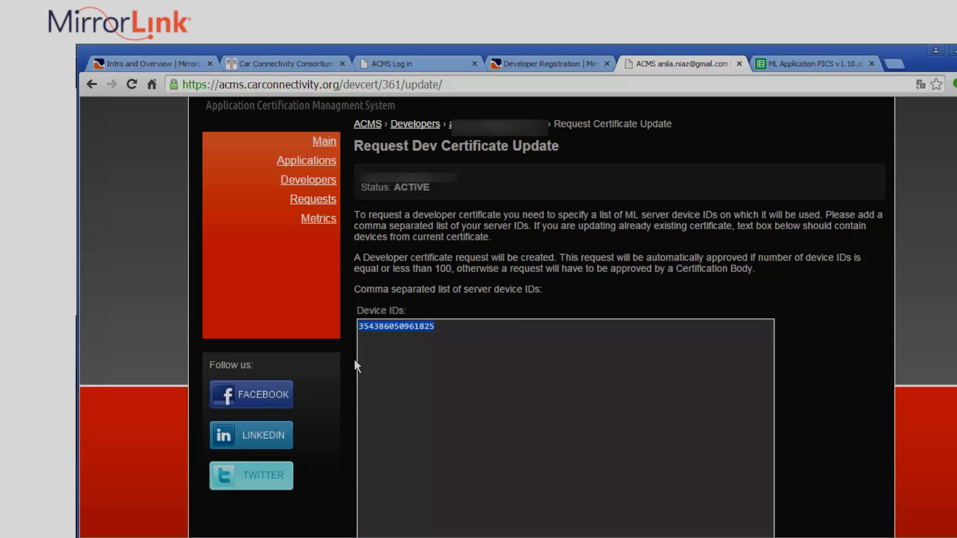
scroll(down, 3)
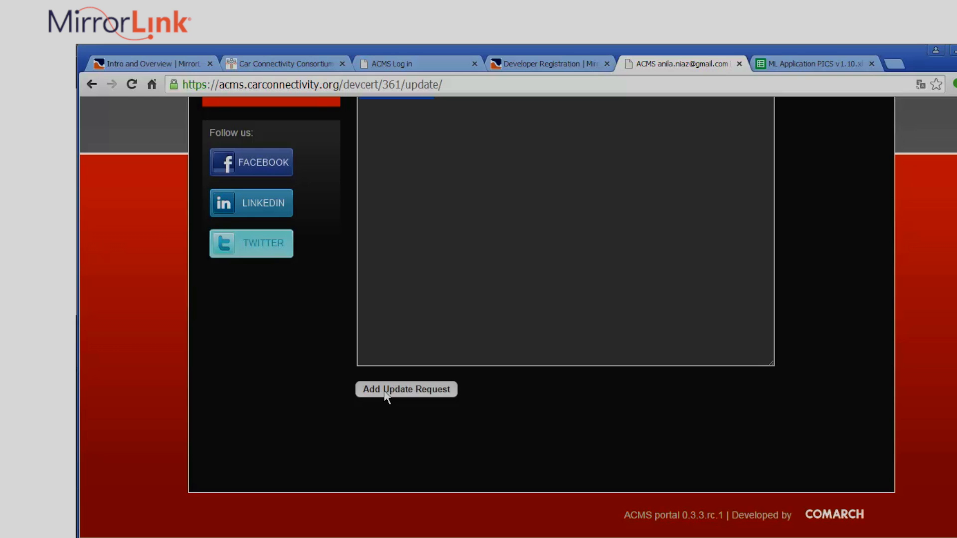
scroll(up, 3)
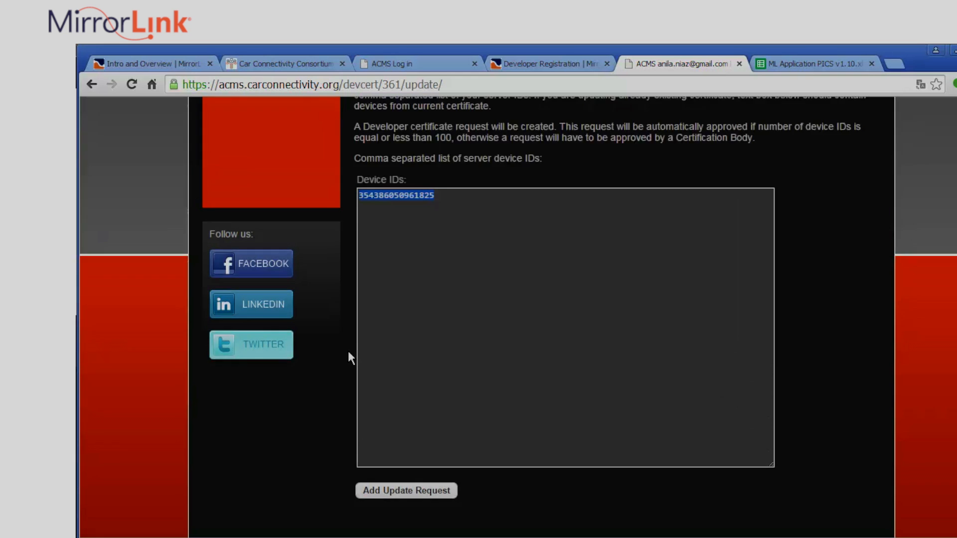
scroll(up, 3)
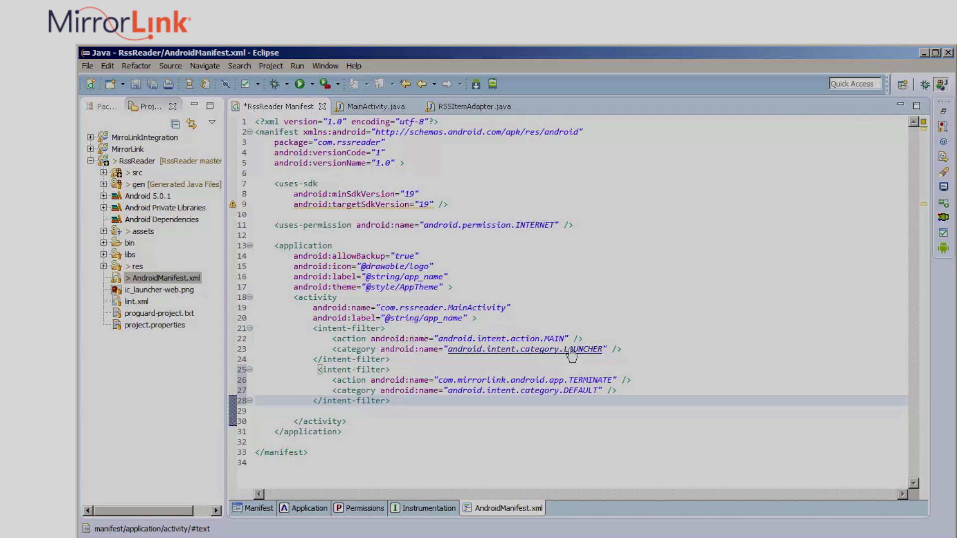
Step: Change the copied intent filter's action from TERMINATE to LAUNCH and save the manifest
double_click(589, 380)
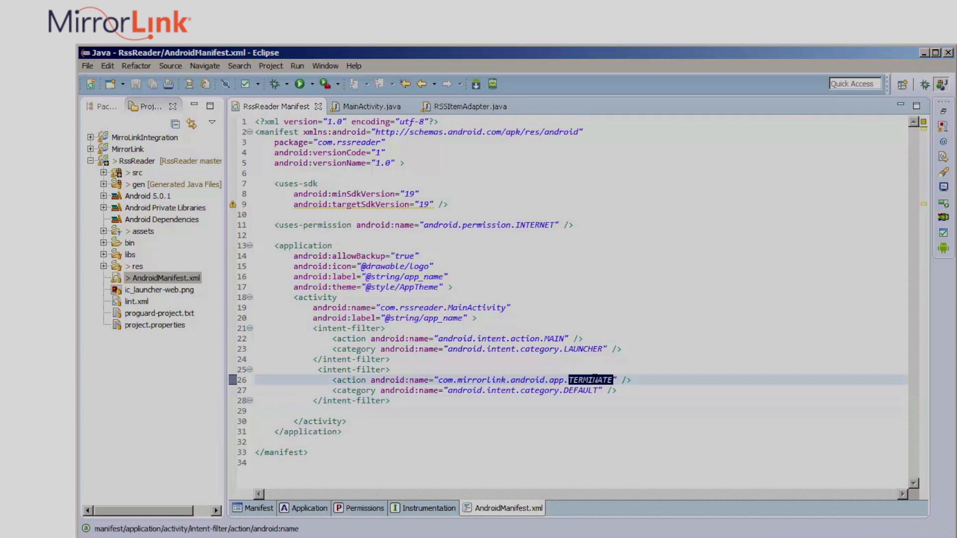
mouse_move(420, 409)
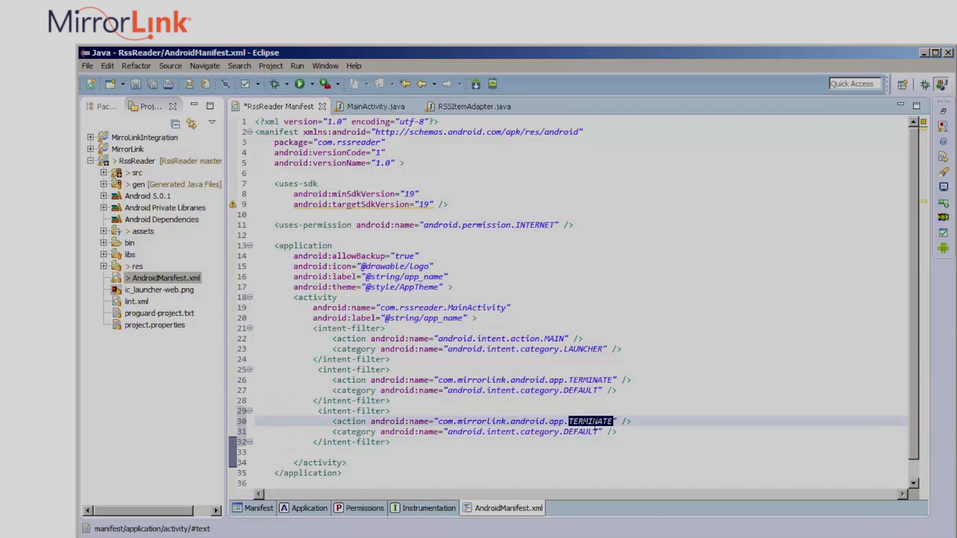
text(LAUNCH)
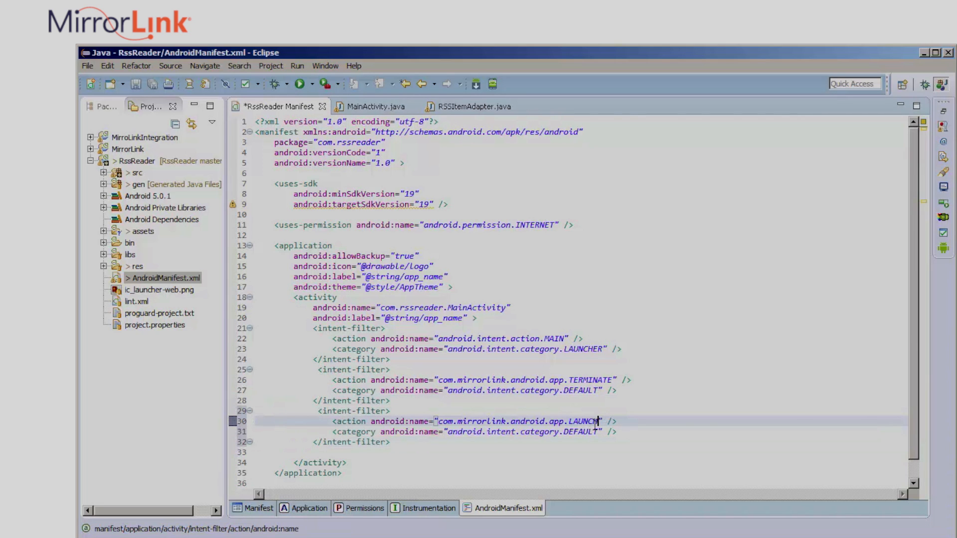
key(ctrl+s)
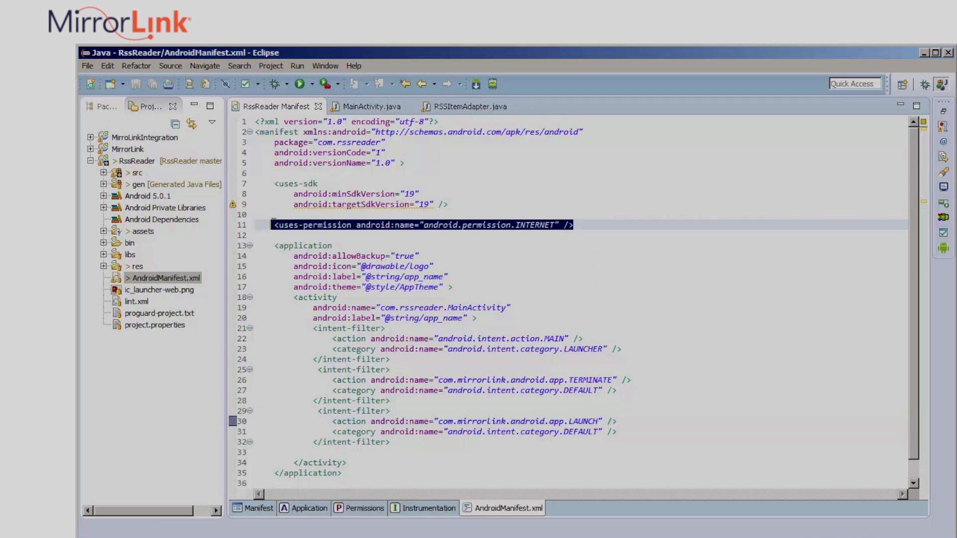
Step: Replace the duplicated permission name with the com.mirrorlink.android service permission
click(598, 224)
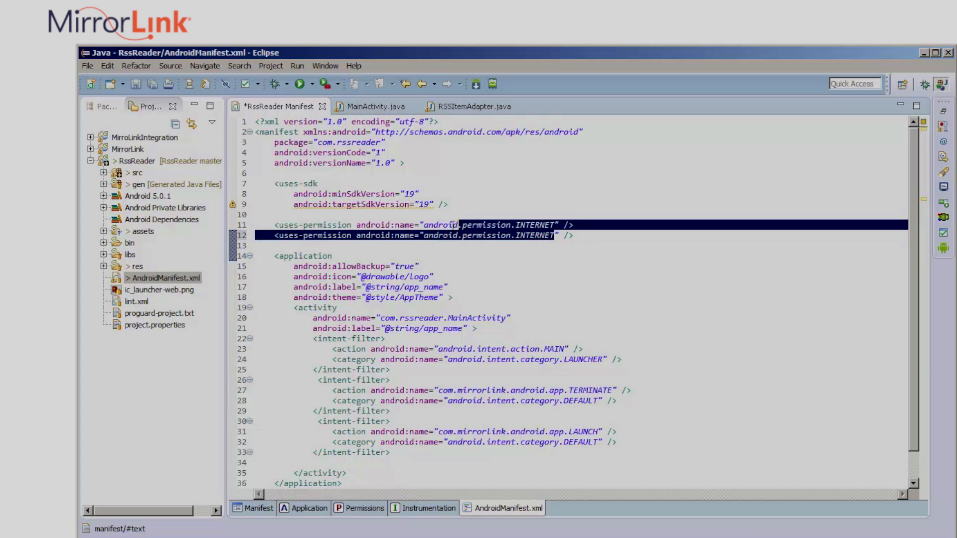
text(com.mirrorlink)
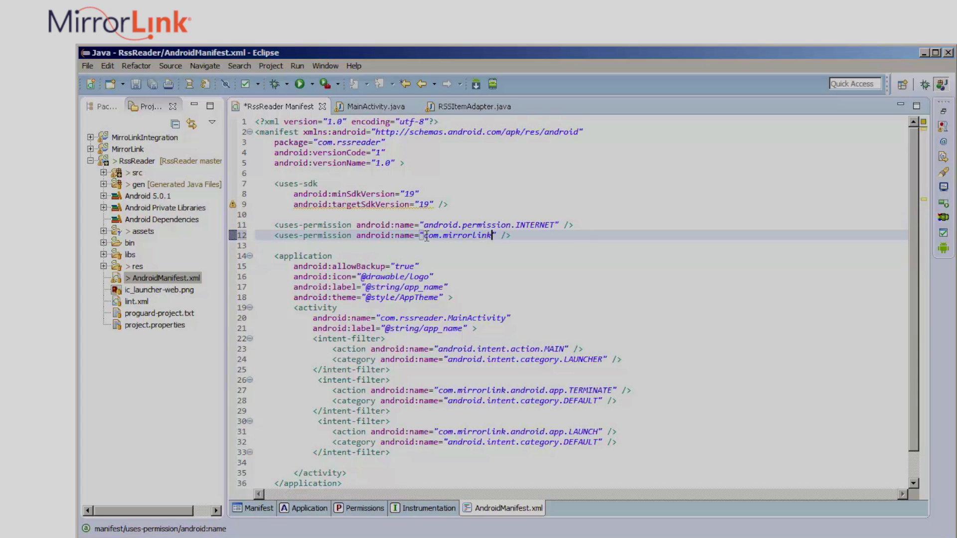
text(.android.ser)
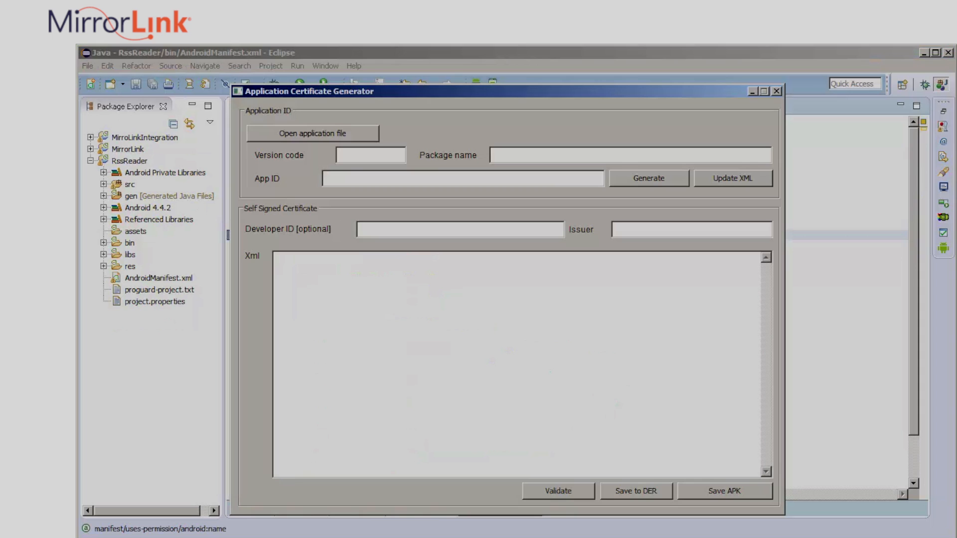
Step: Load bin/RssReader.apk, enter version code 1 and begin the package name with 'com'
click(461, 177)
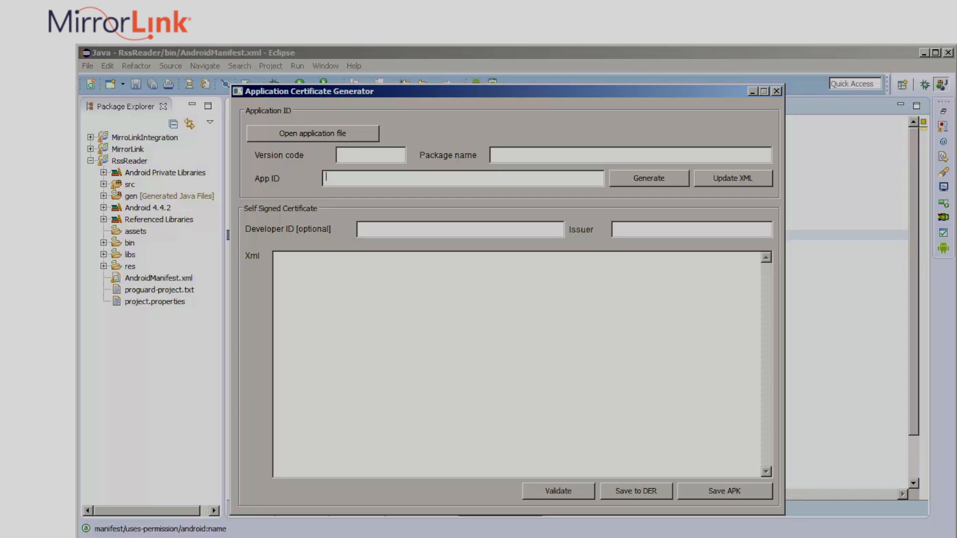
click(312, 133)
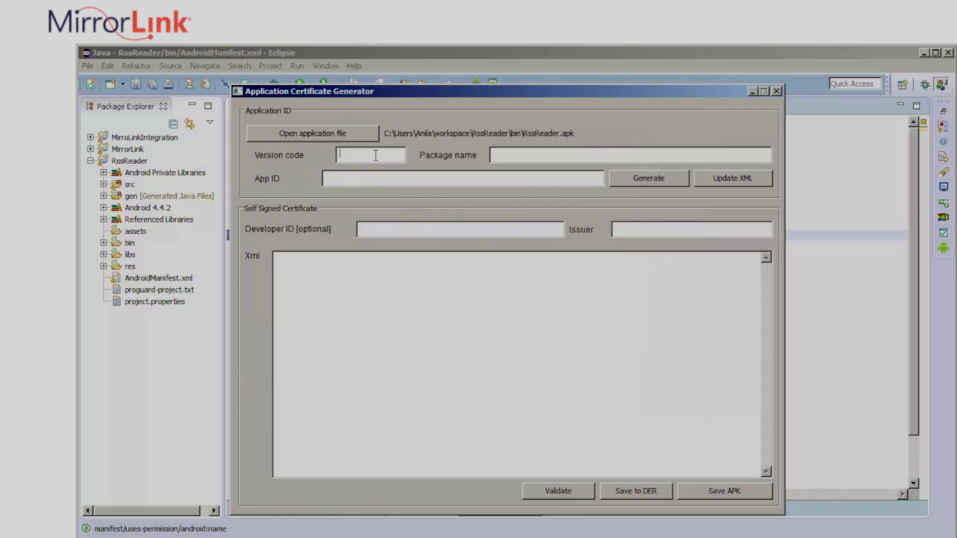
text(com)
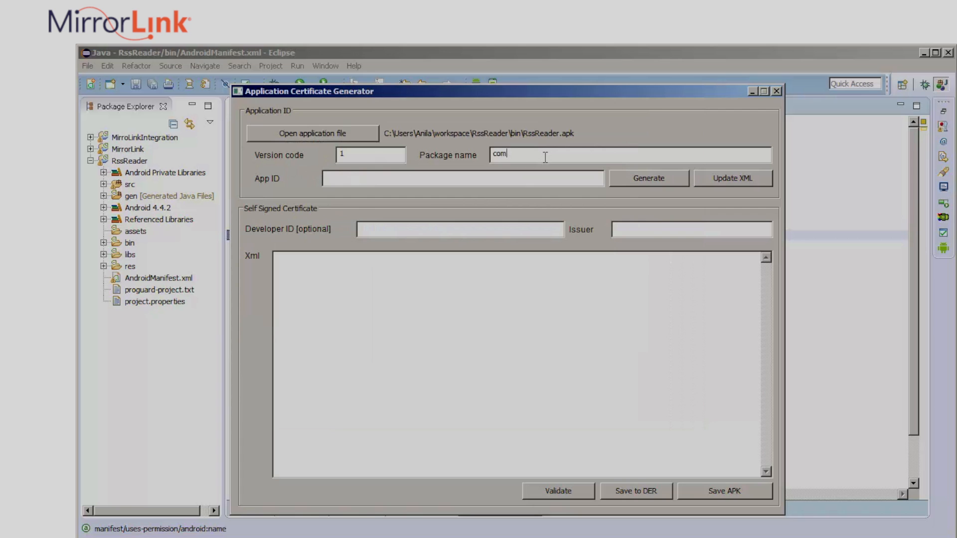
Step: Complete package name com.rssreader, then locate Output Certificate Text in the ML Application PICS sheet
text(.rssreader)
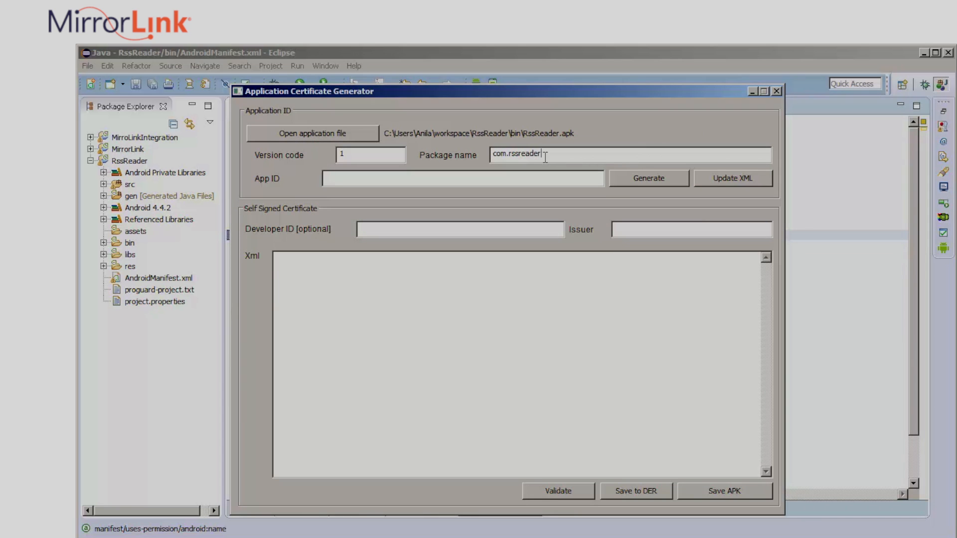
mouse_move(378, 375)
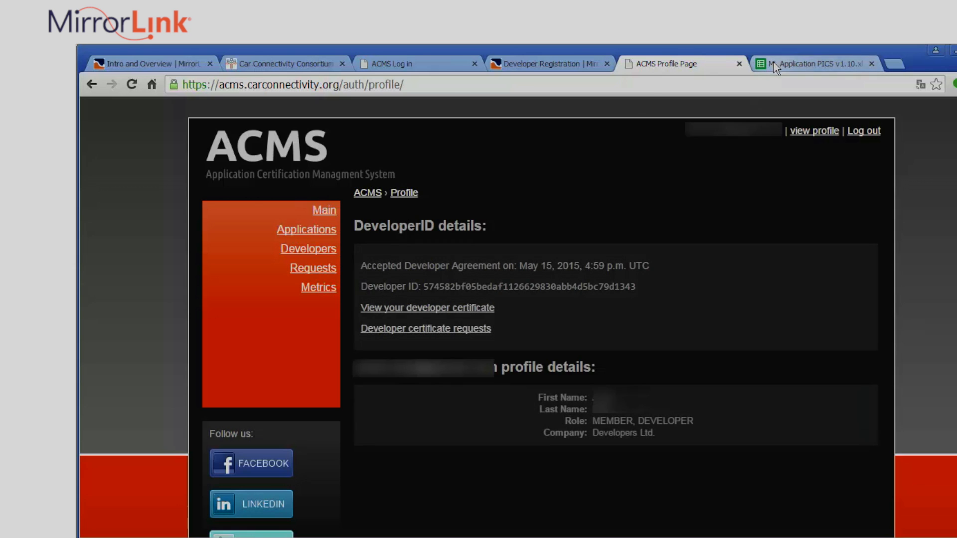
click(815, 63)
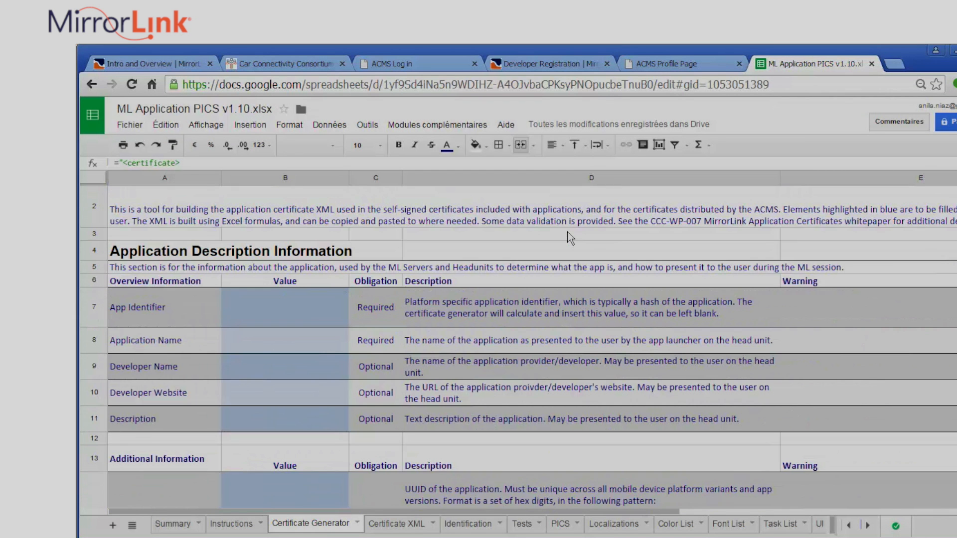
mouse_move(518, 299)
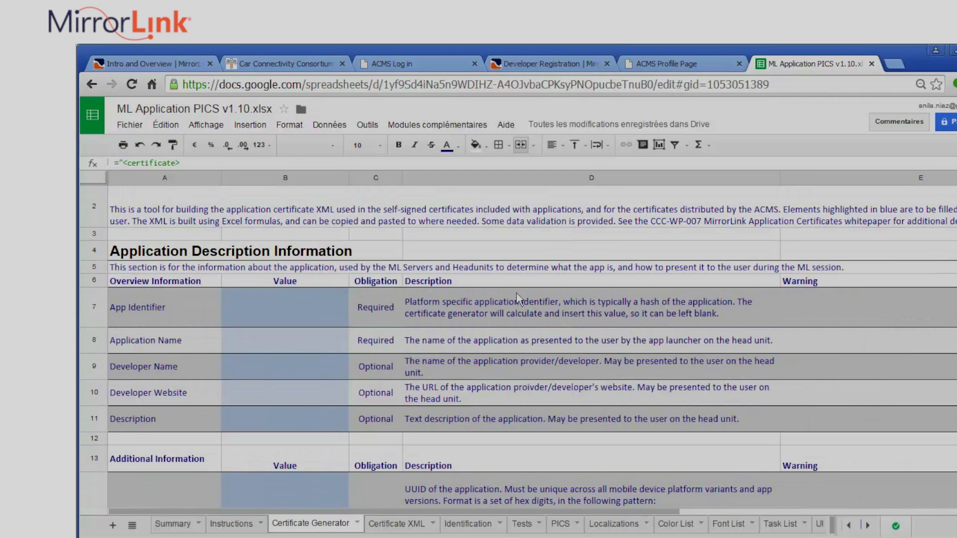
scroll(up, 3)
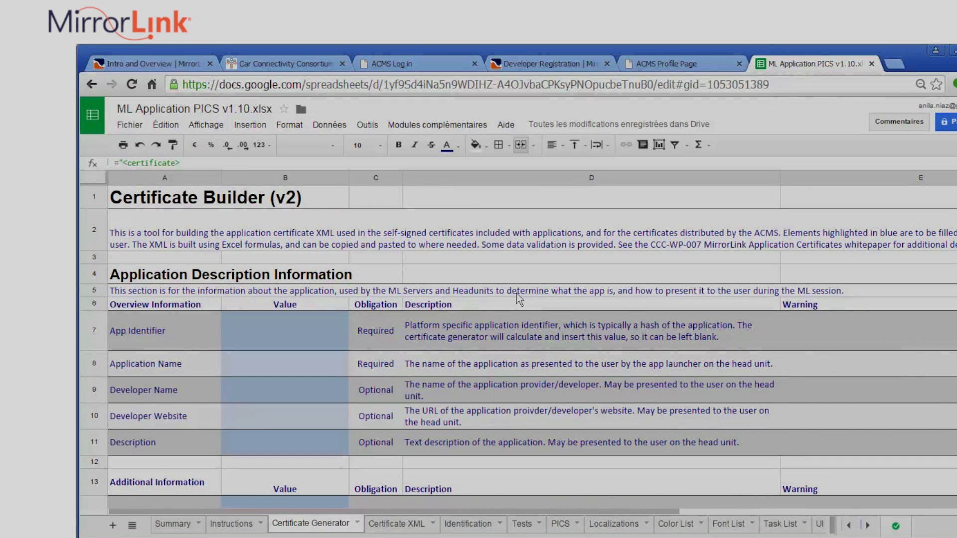
scroll(down, 3)
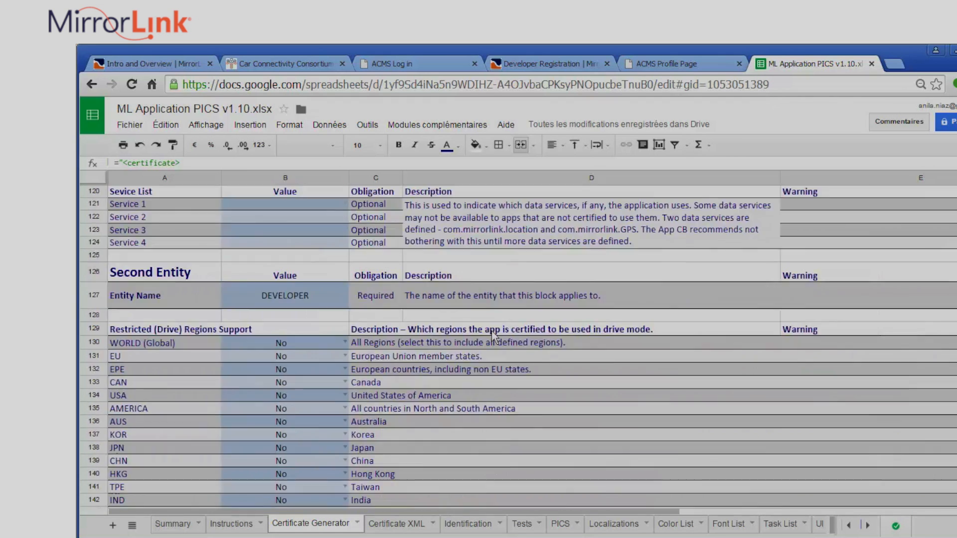
scroll(down, 3)
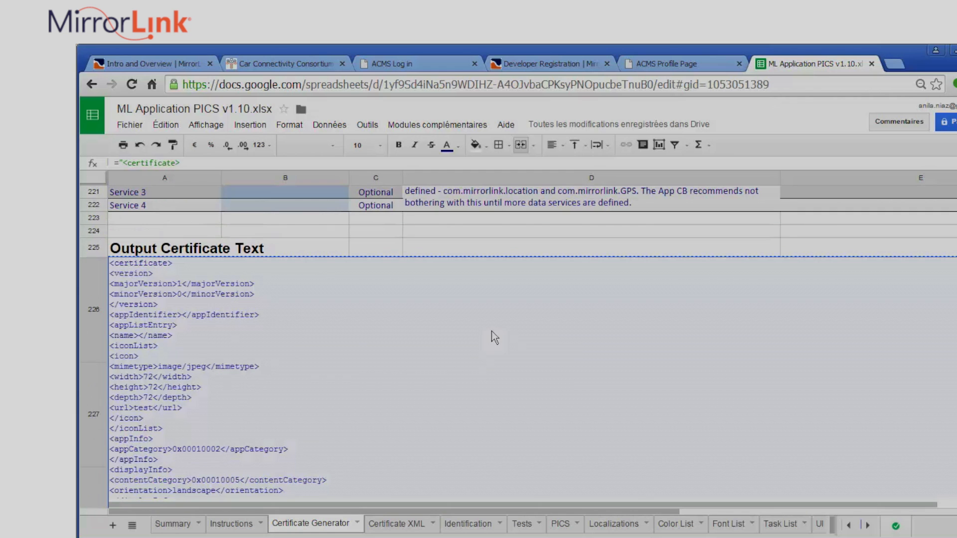
mouse_move(539, 372)
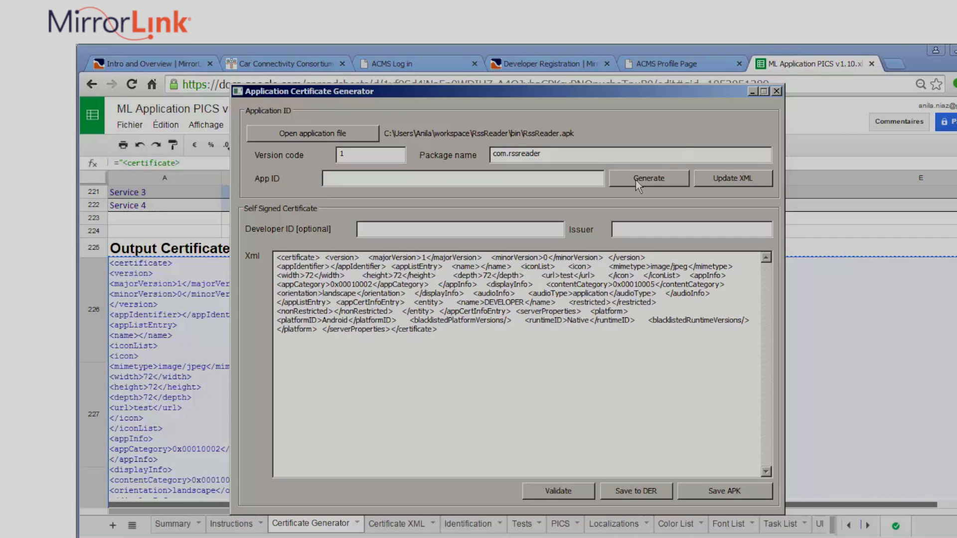
Step: Generate the App ID and update the certificate XML to include it
click(648, 177)
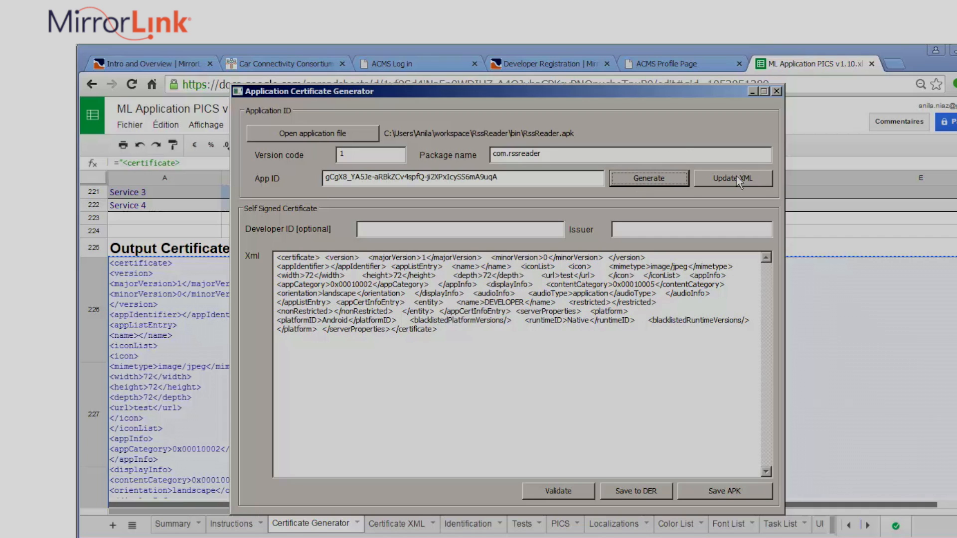
click(733, 178)
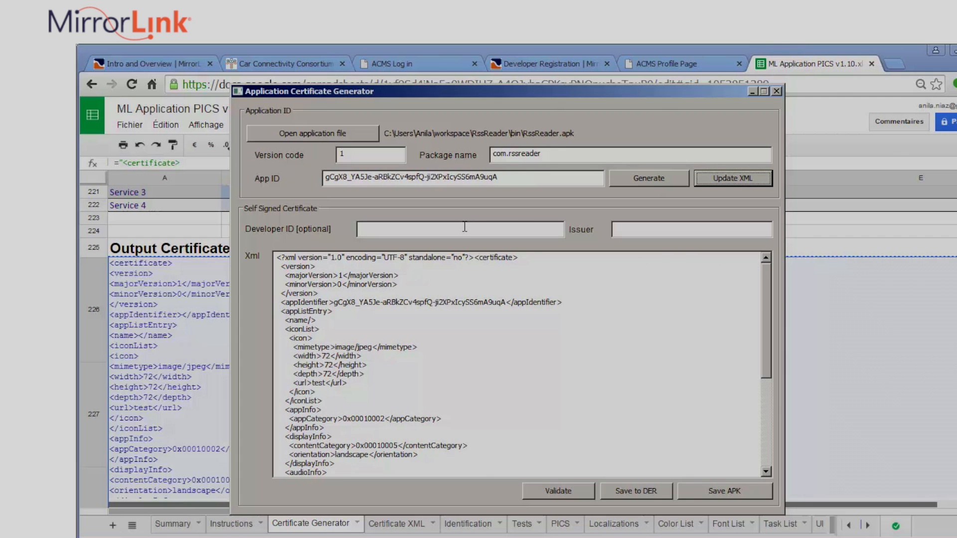
mouse_move(665, 64)
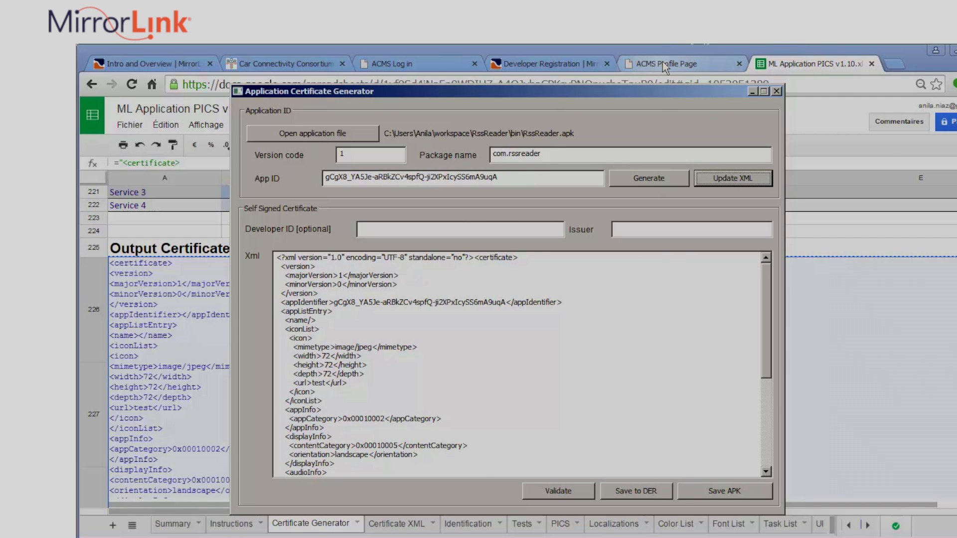
Step: Copy the Developer ID from the ACMS profile and enter a CN= issuer for the self-signed certificate
click(665, 64)
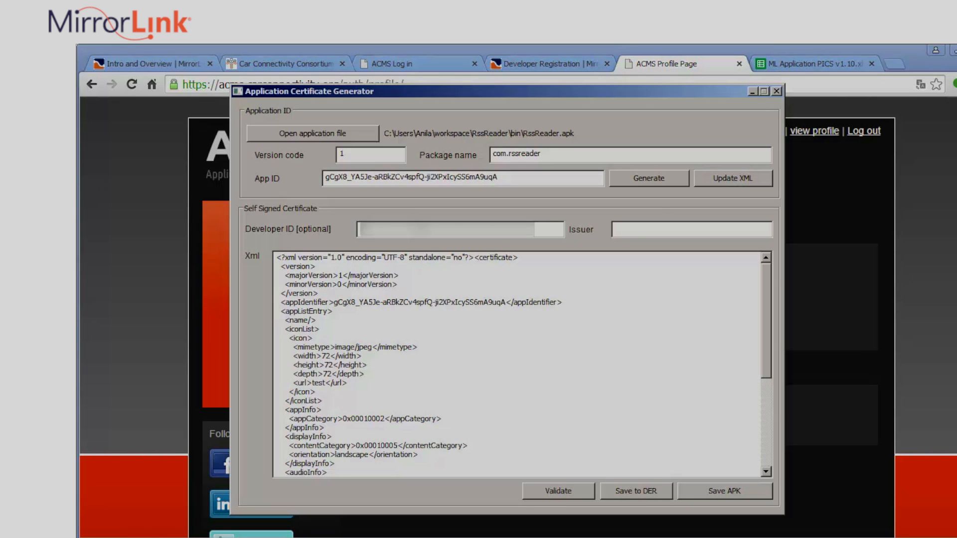
text(CN)
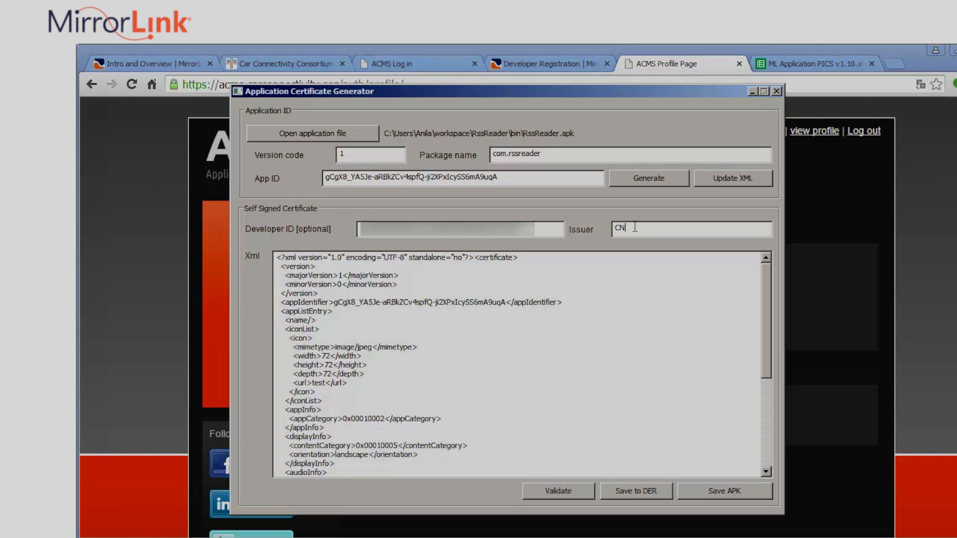
text(=)
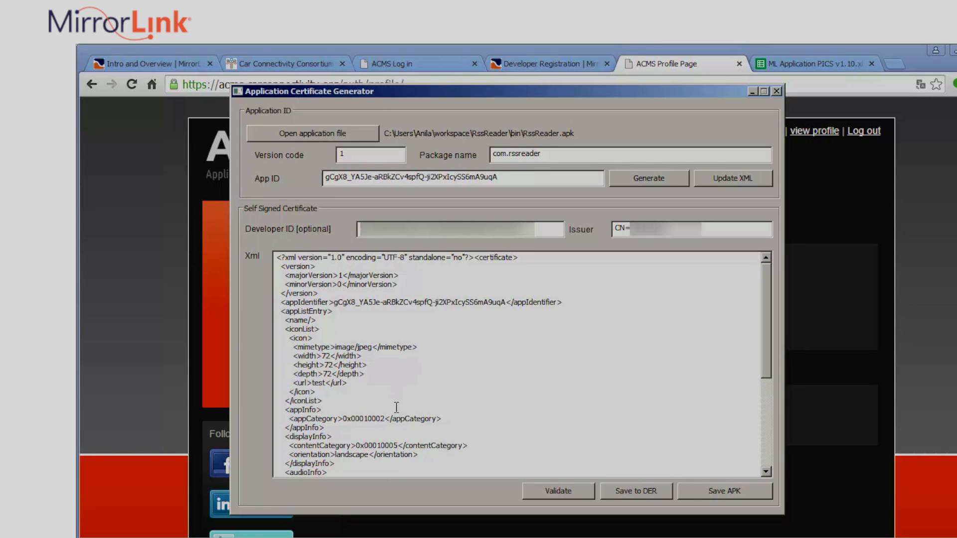
scroll(down, 3)
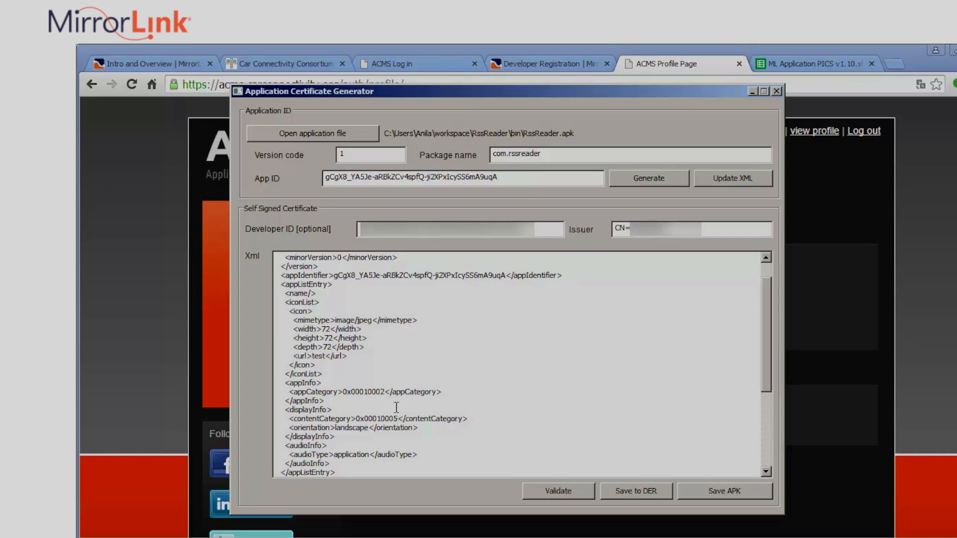
scroll(down, 3)
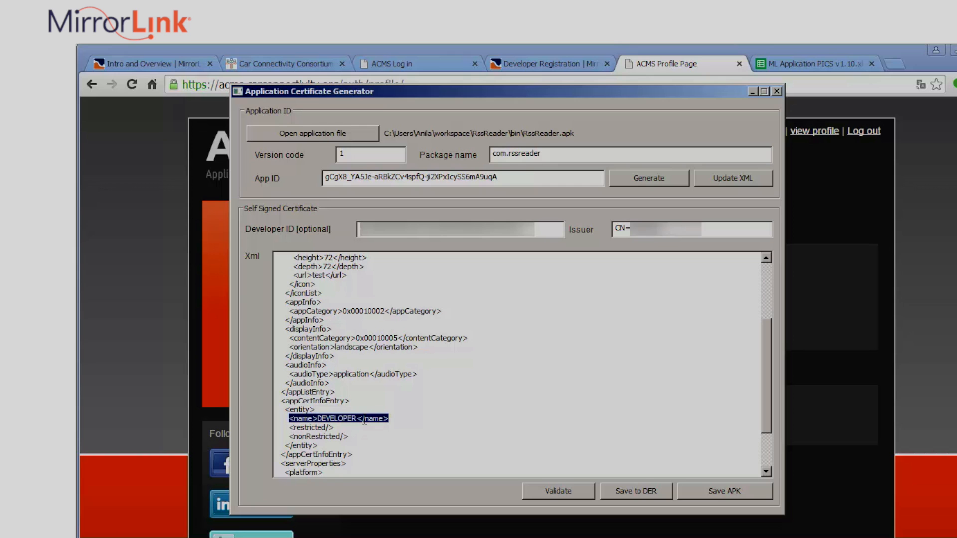
mouse_move(627, 496)
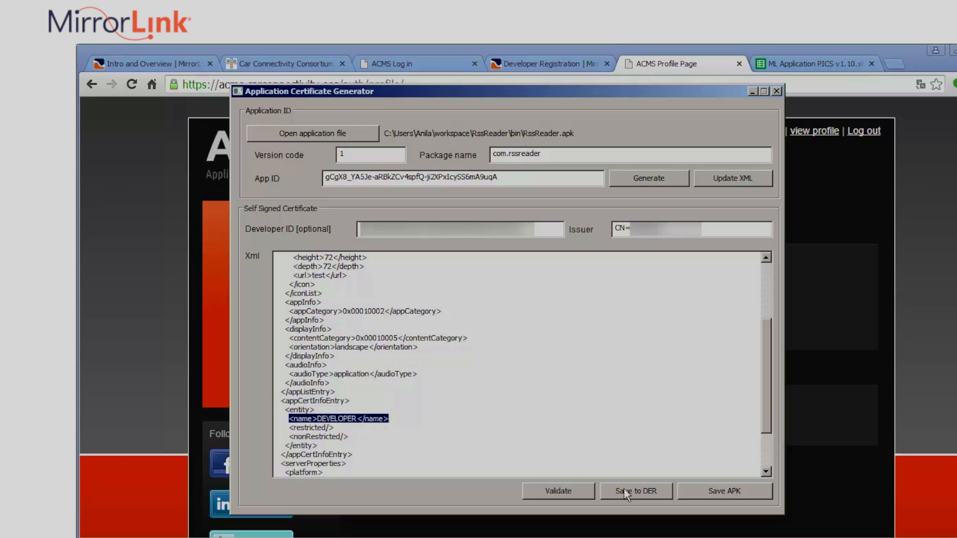
Step: Save the certificate to DER as self-signed.ccc in the RssReader assets folder and confirm
click(635, 491)
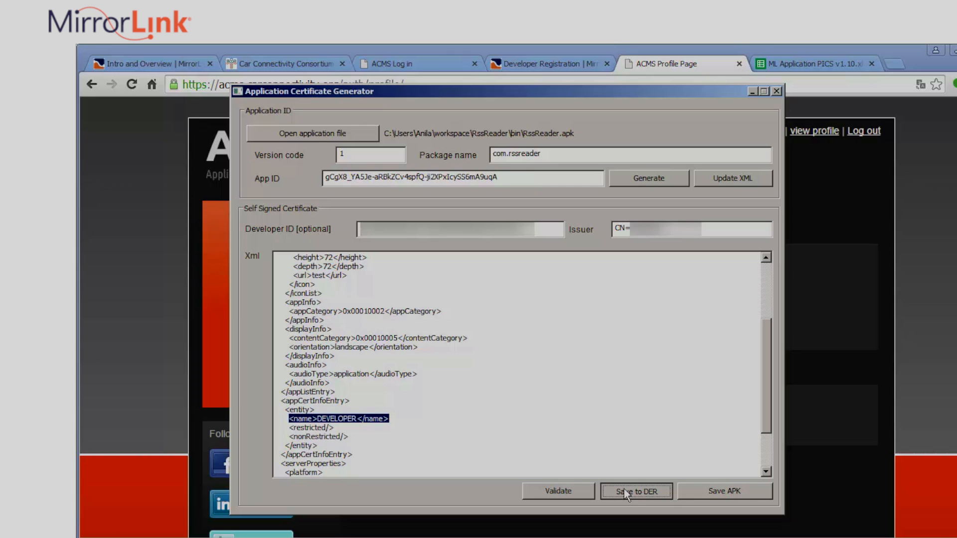
mouse_move(523, 262)
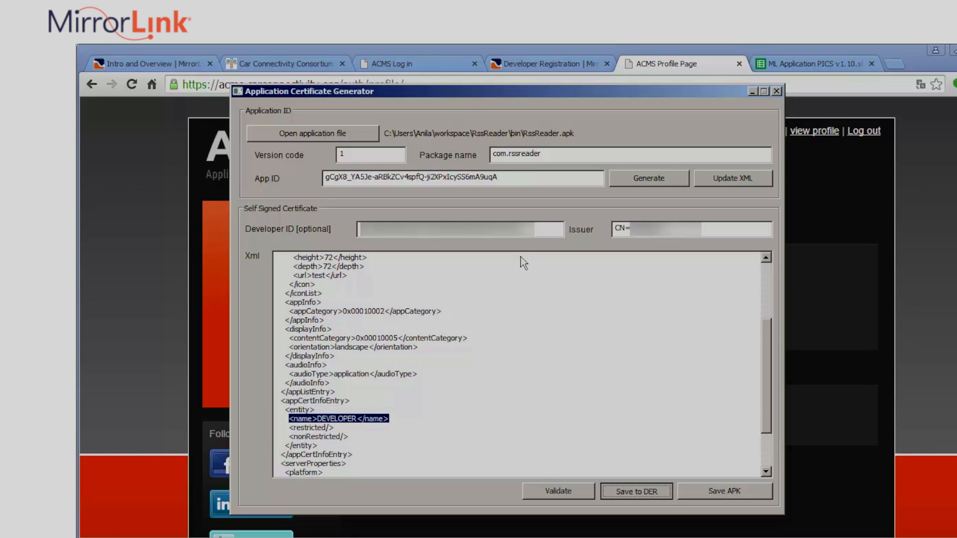
click(635, 491)
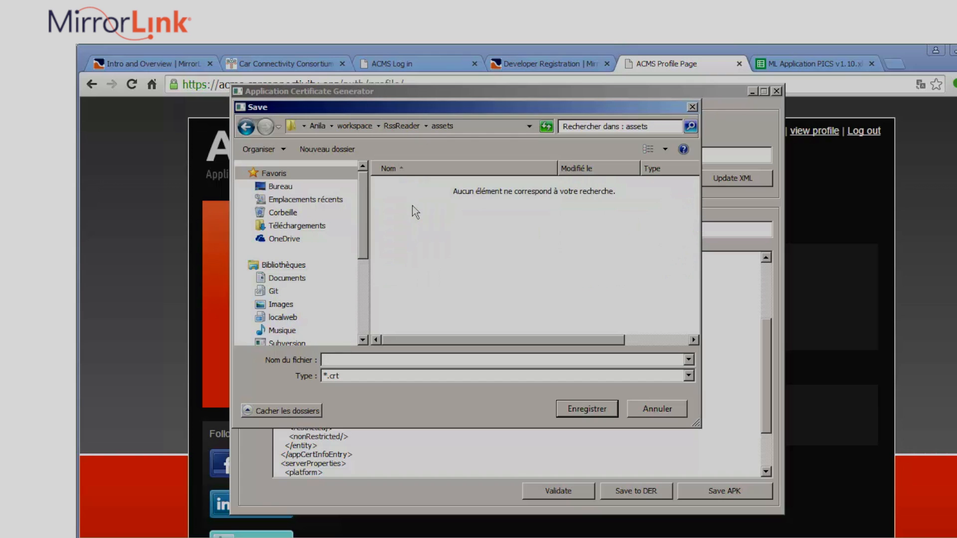
text(s)
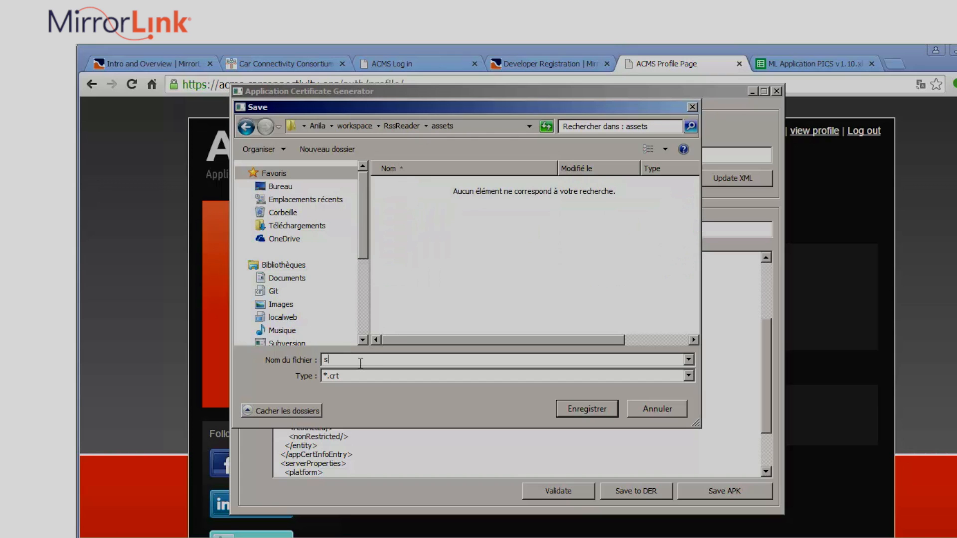
text(elf-signed.ccc)
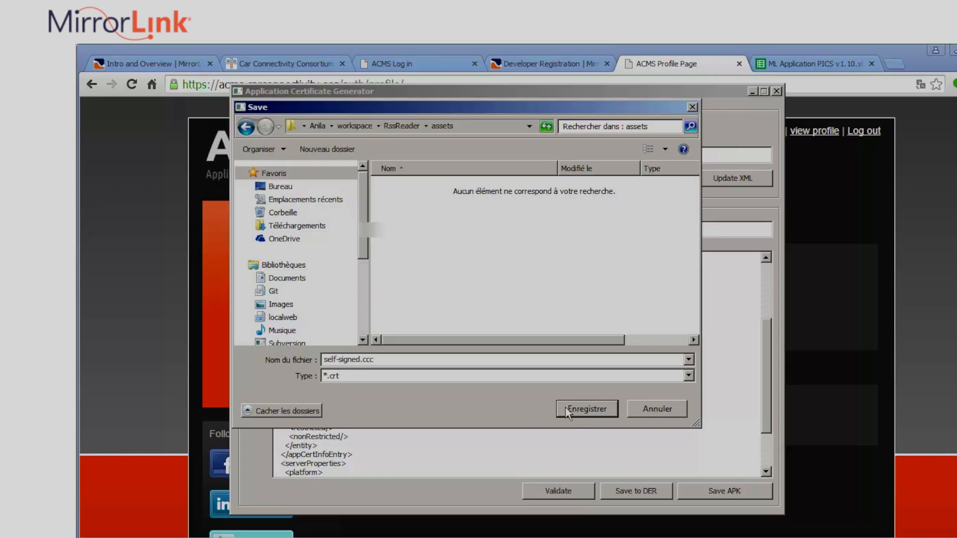
click(585, 409)
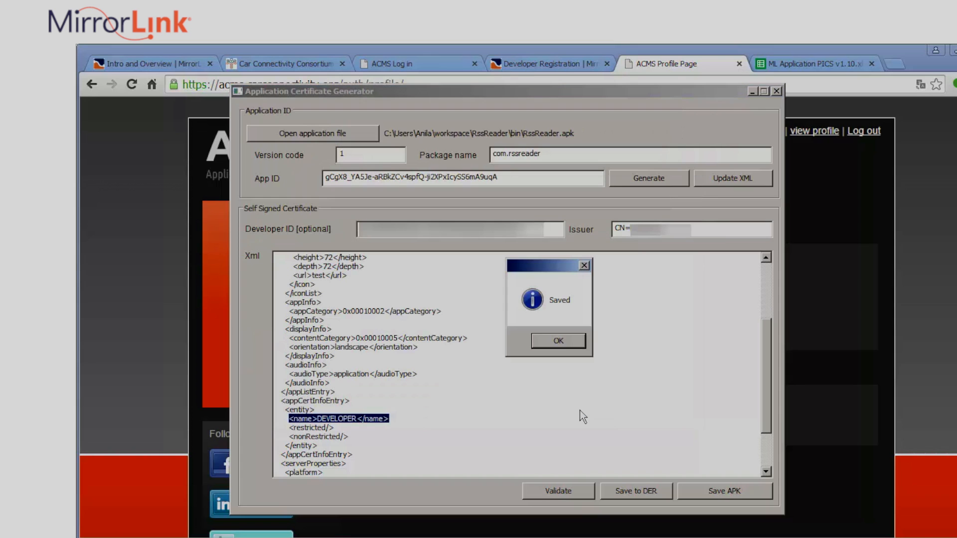
click(556, 341)
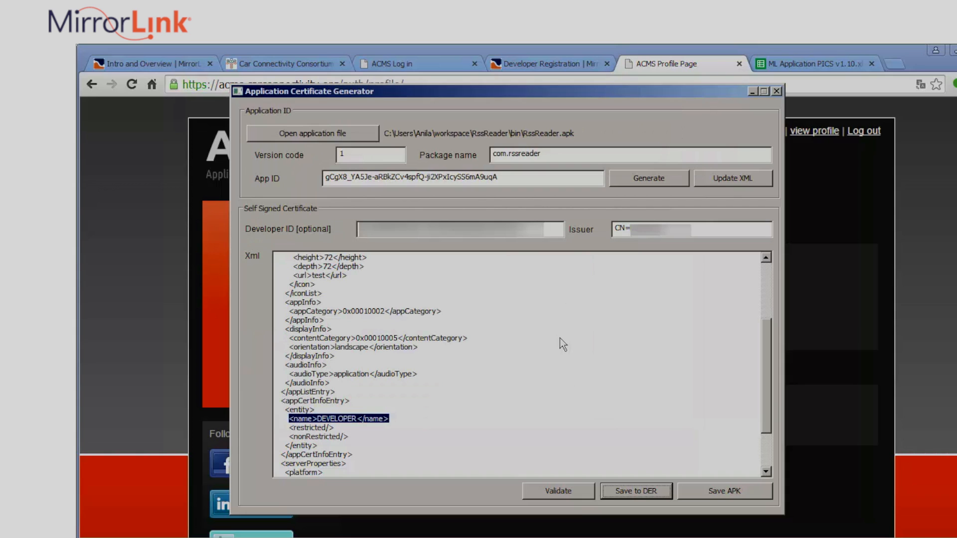